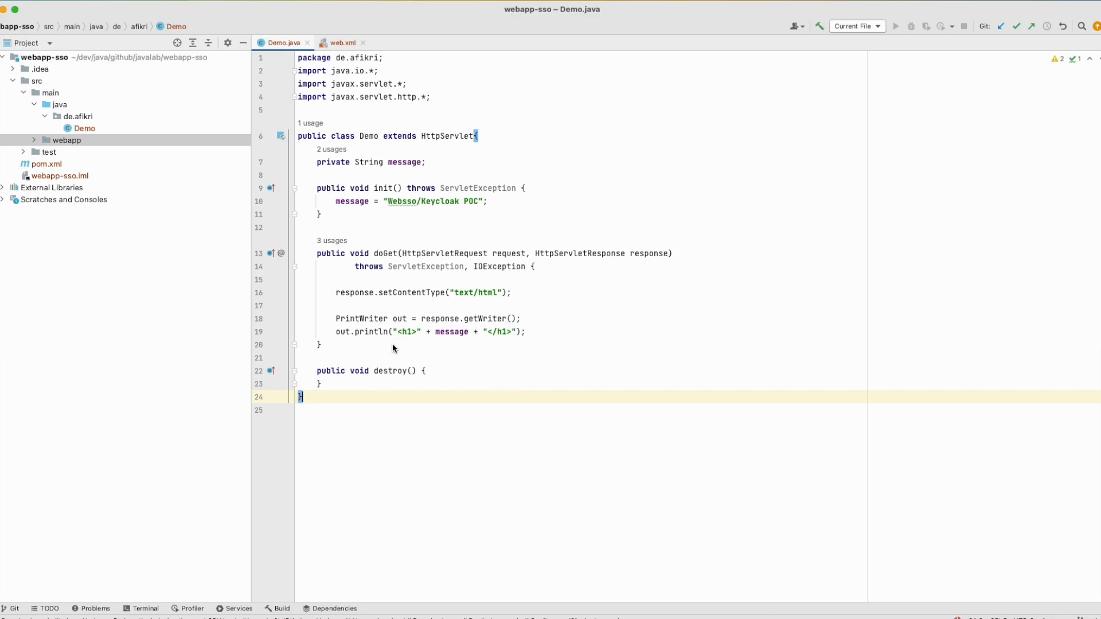
mouse_move(416, 199)
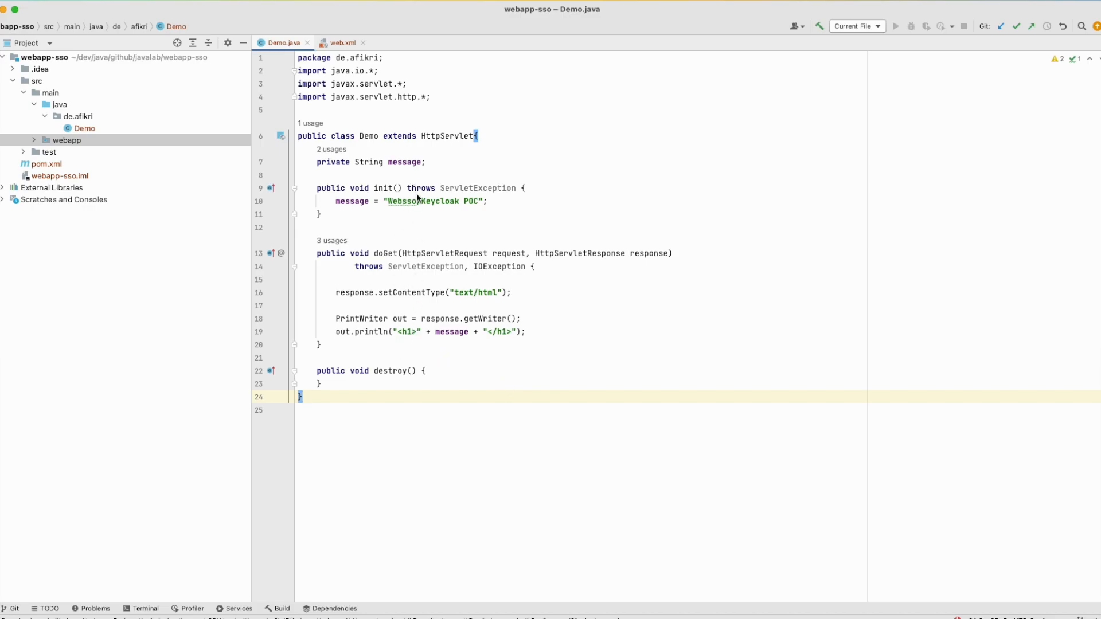
Review the Demo servlet's POC message, then the web.xml servlet mapping to /*.
left_click(367, 135)
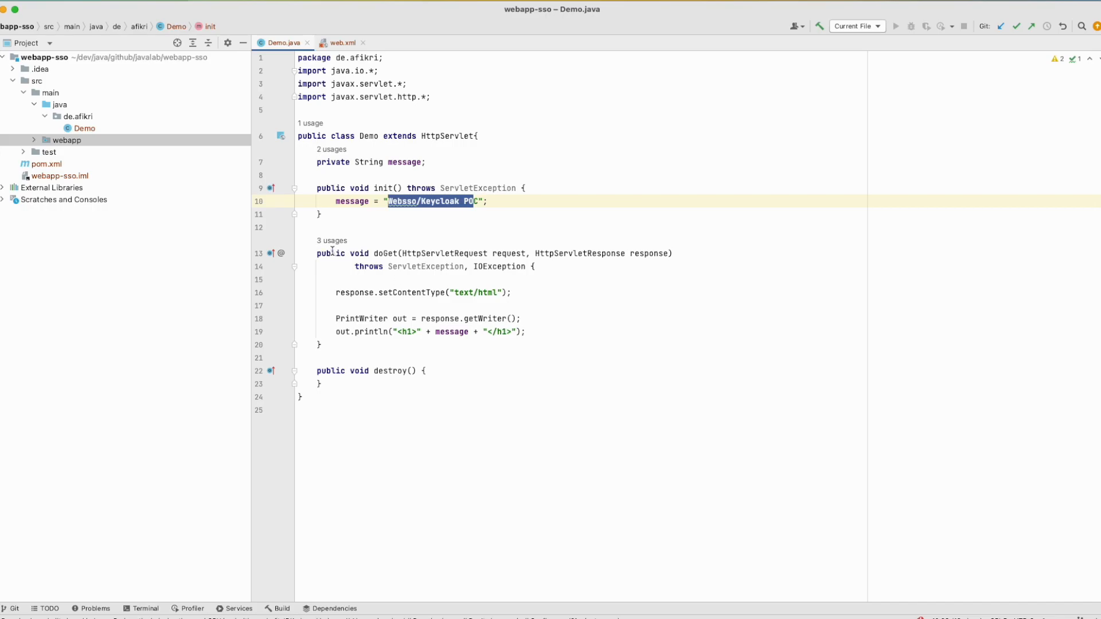
left_click(342, 42)
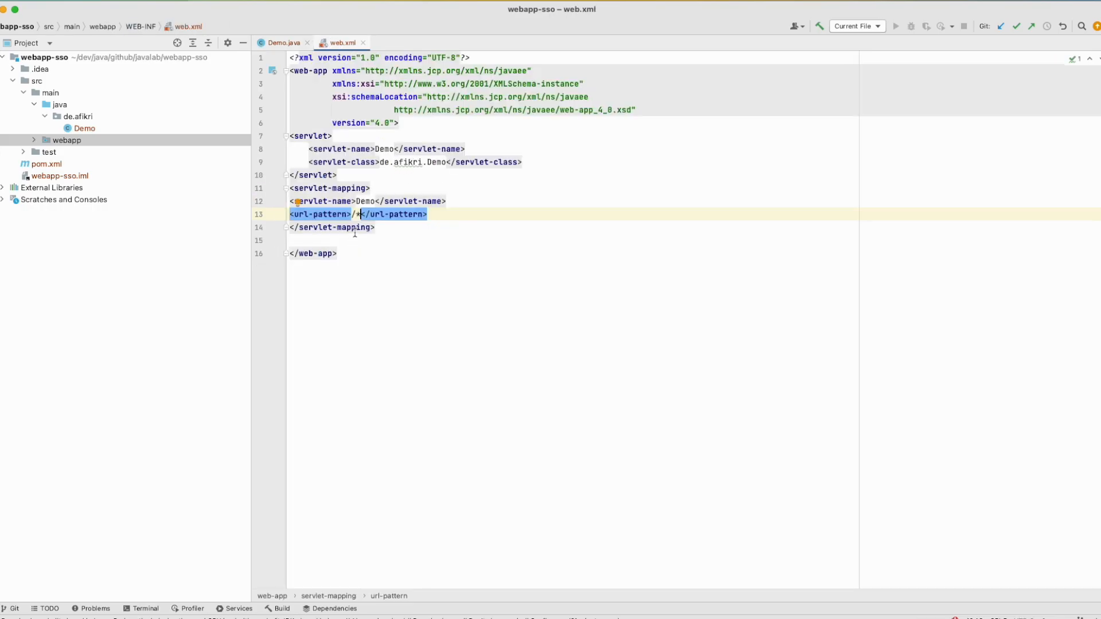
mouse_move(454, 190)
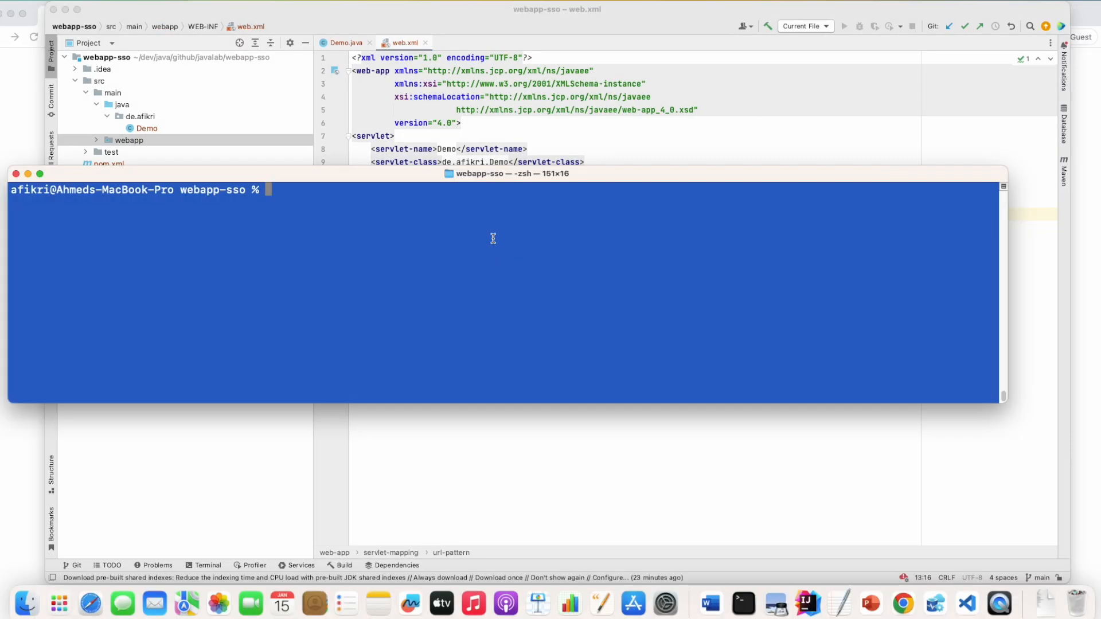
List ./target, move websso.war into apache-tomcat-9.0.70/webapps and start Tomcat with tomstart.
type("ls -l ./target")
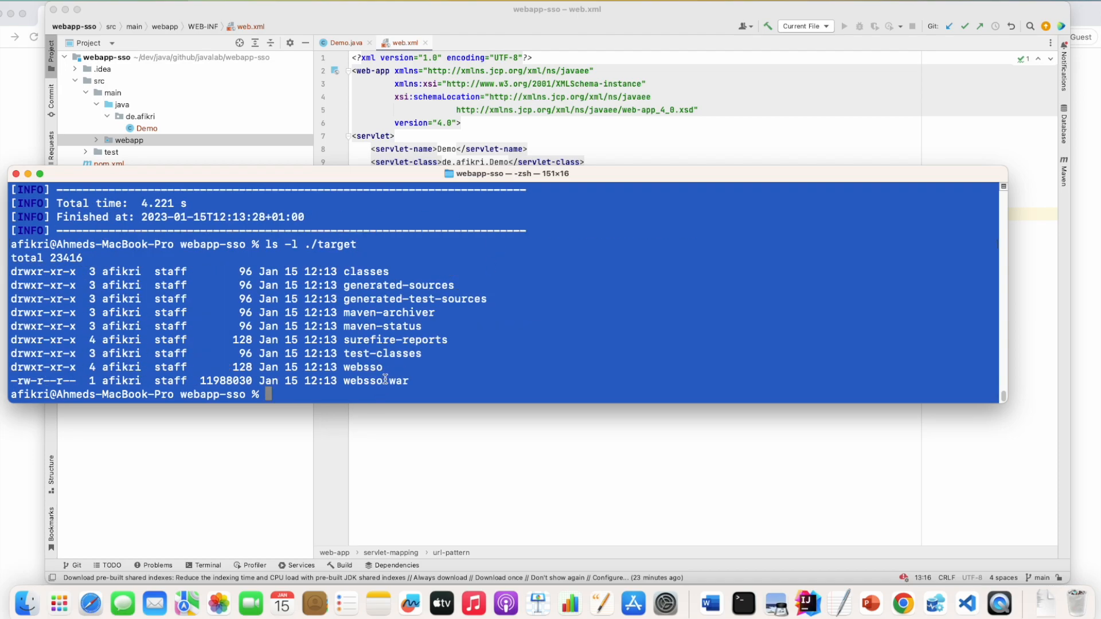
double_click(376, 380)
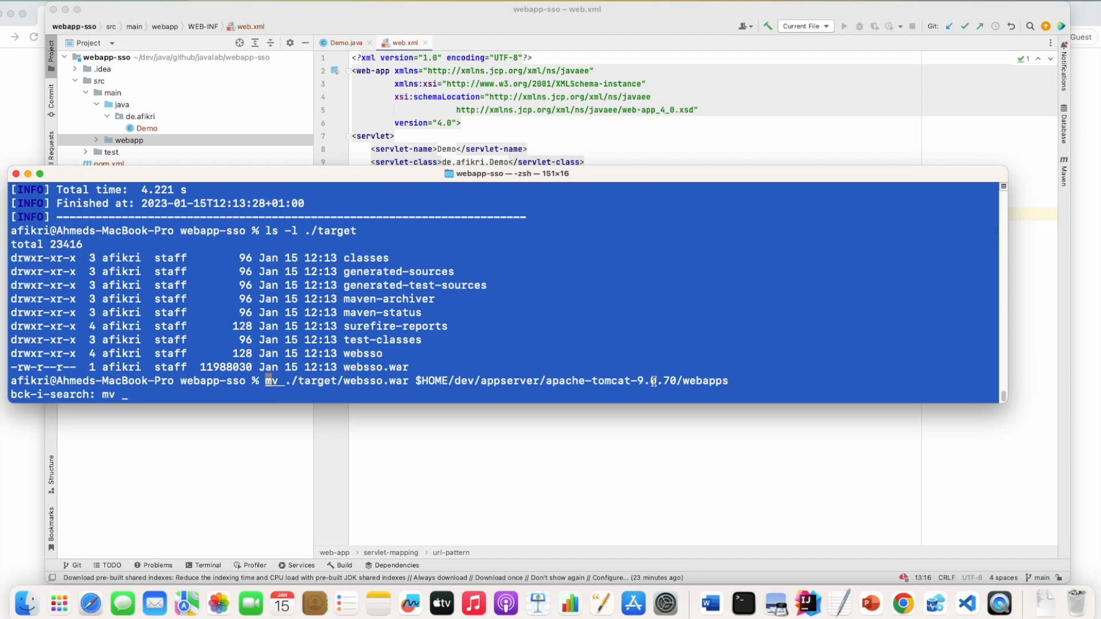
key("Return")
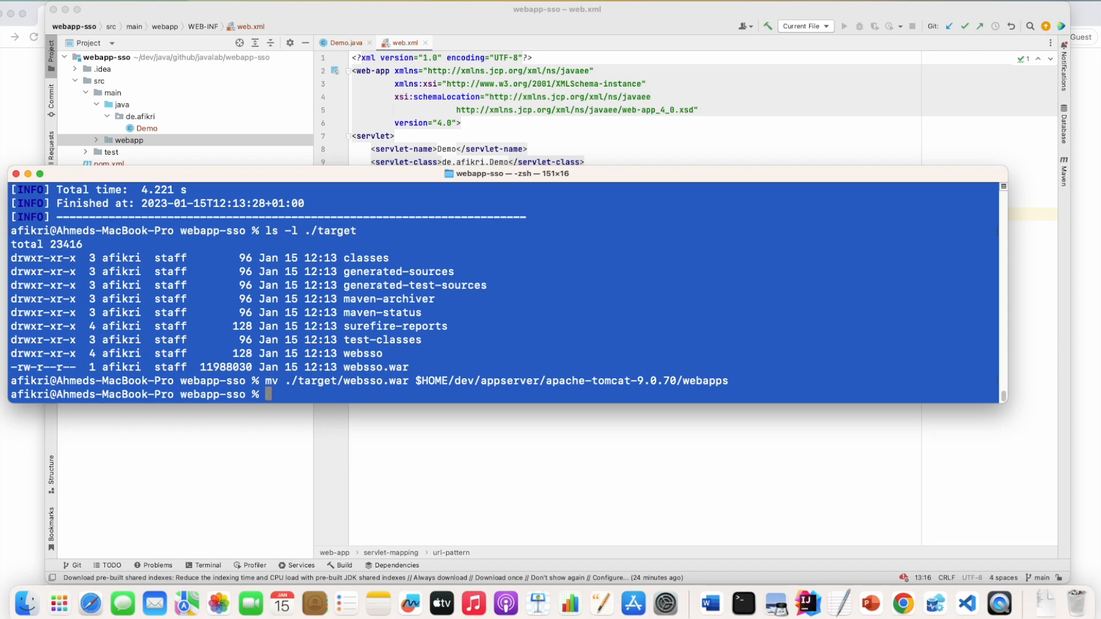
type("tomstart")
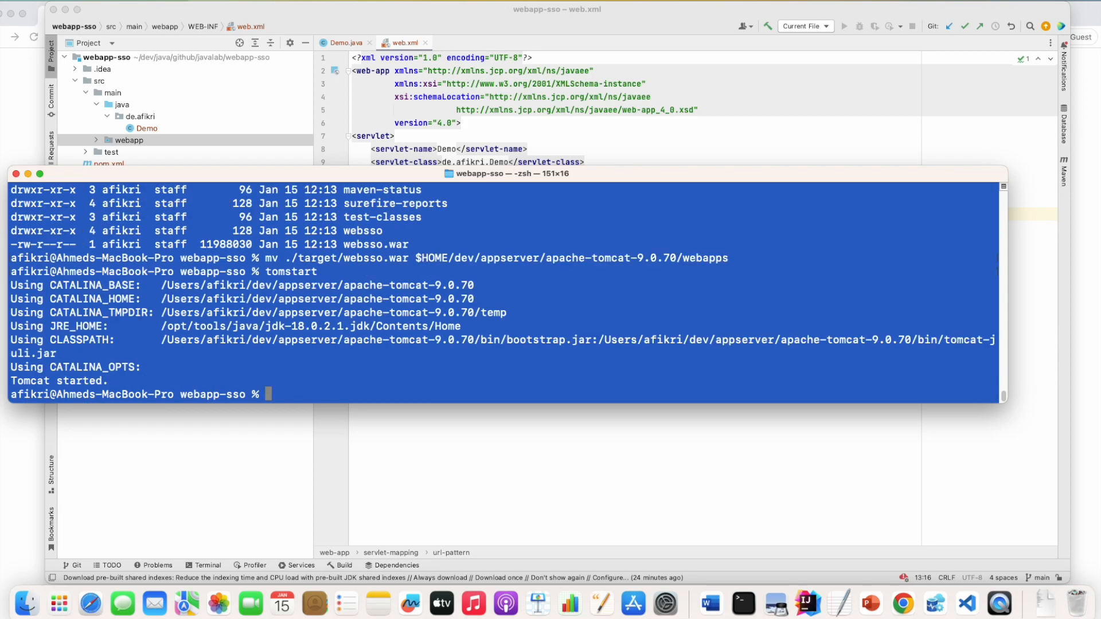
mouse_move(700, 379)
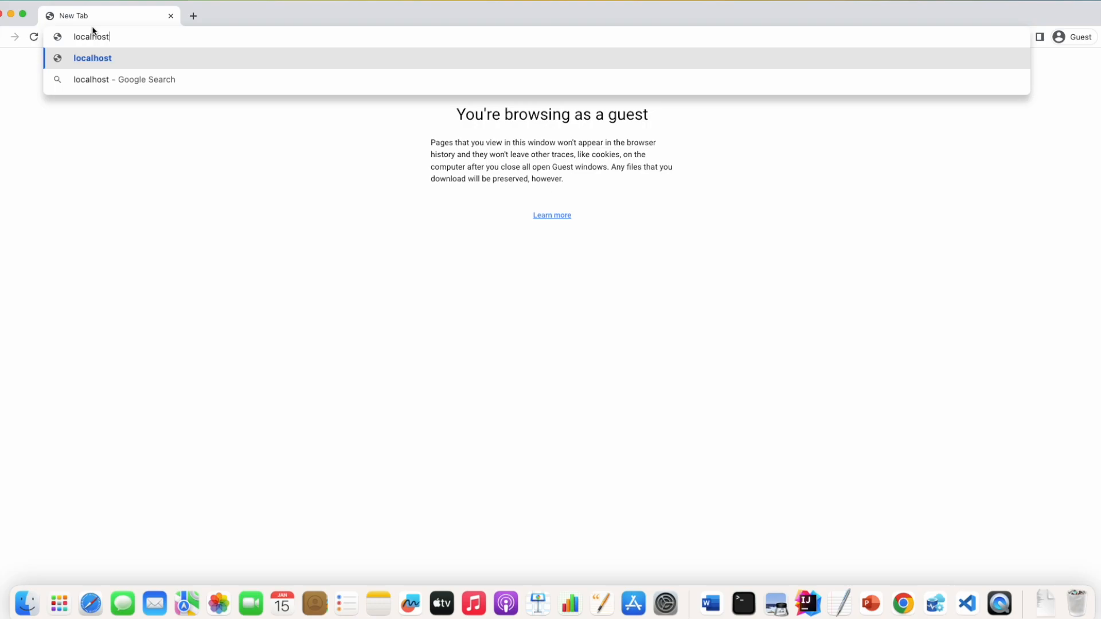
Load localhost:8088/websso in Chrome to see the deployed app's Websso message.
type(":8088")
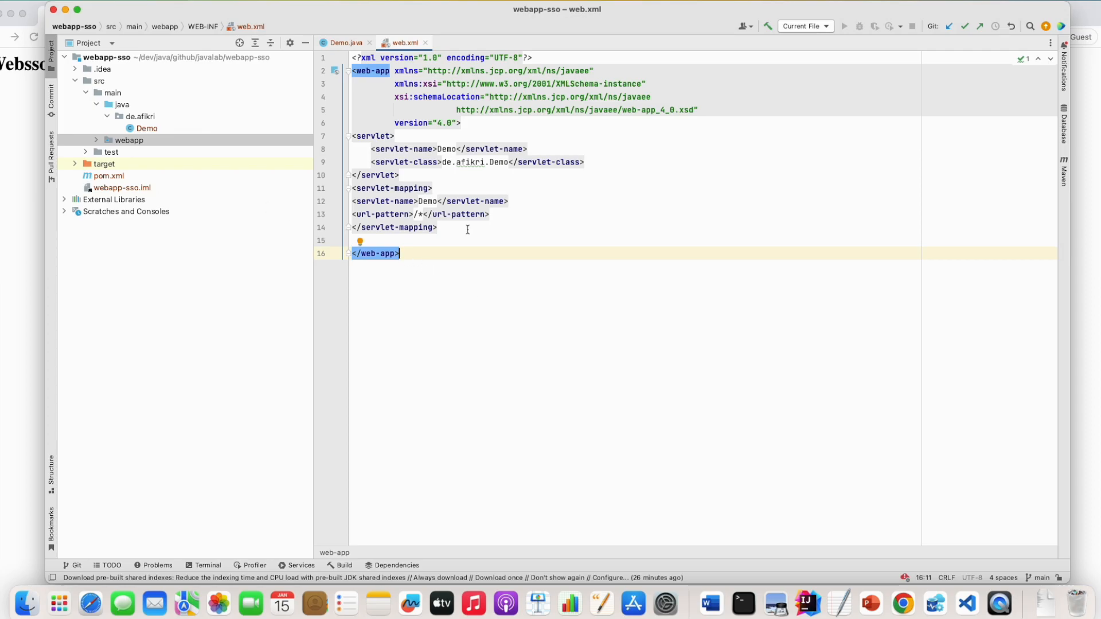
Add keycloak-servlet-filter-adapter 20.0.2 to pom.xml and an OidcFilter mapped to /* in web.xml.
left_click(129, 140)
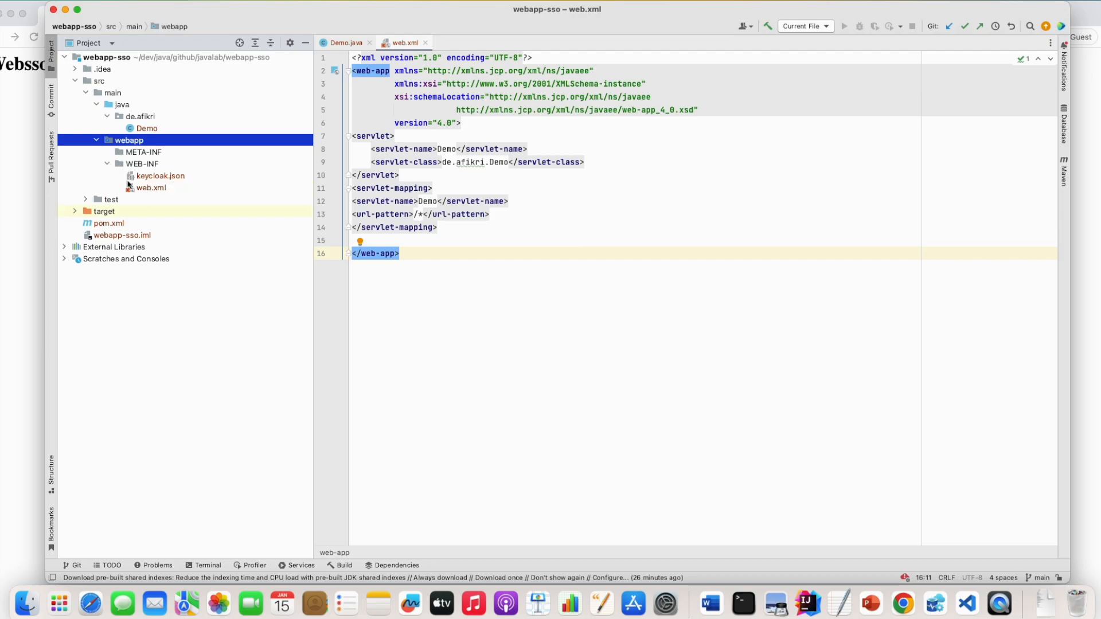
left_click(150, 187)
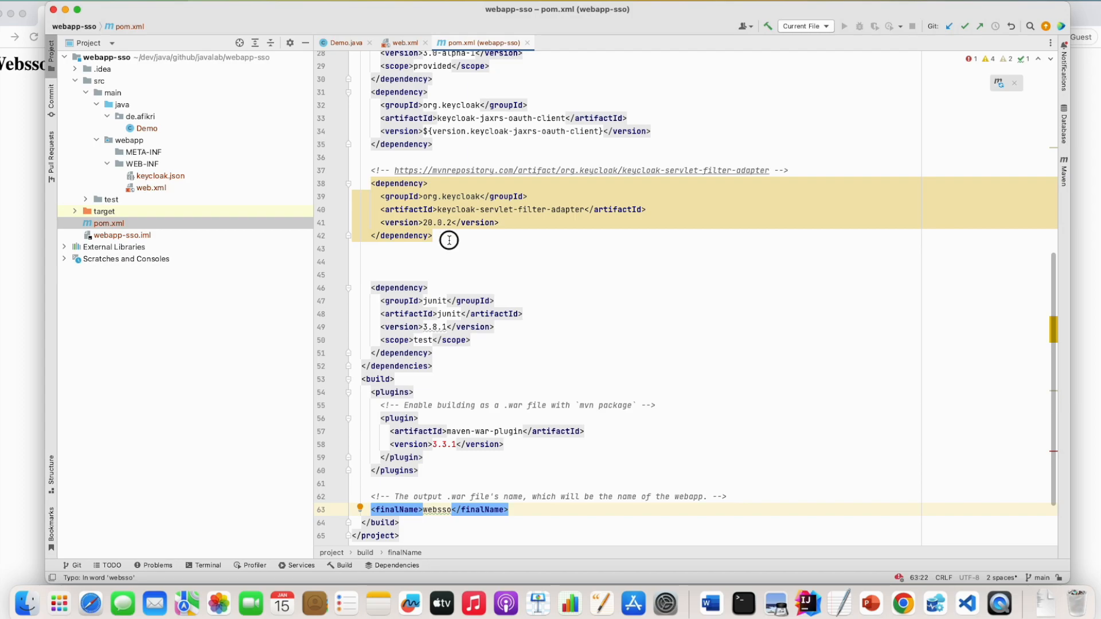
left_click(400, 235)
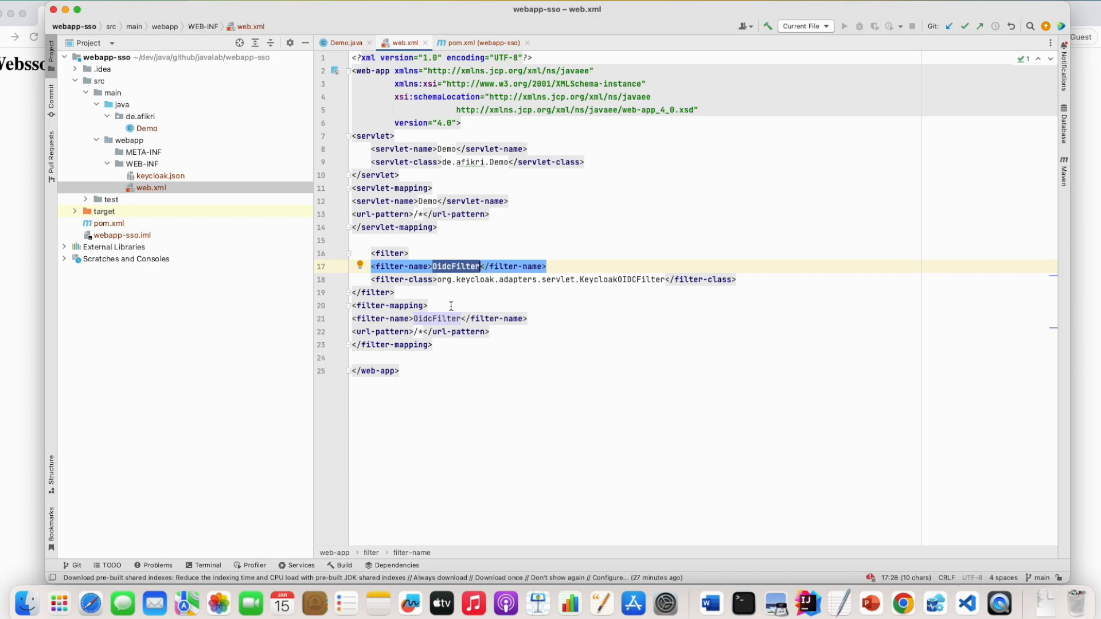
View keycloak.json under WEB-INF with its demo realm and demo-client settings.
left_click(160, 175)
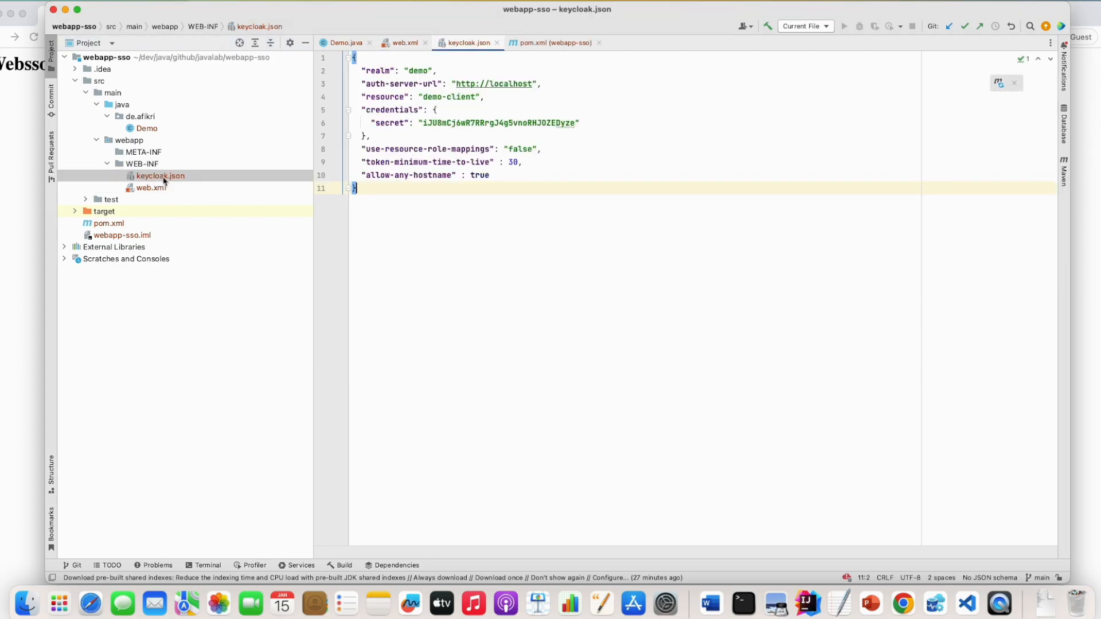
left_click(457, 133)
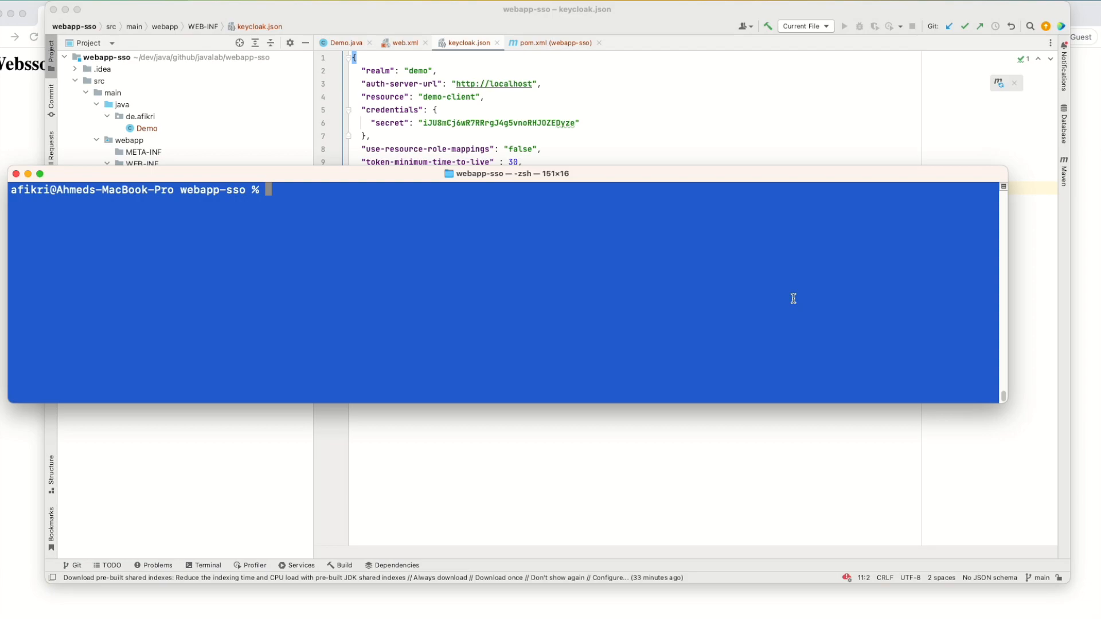
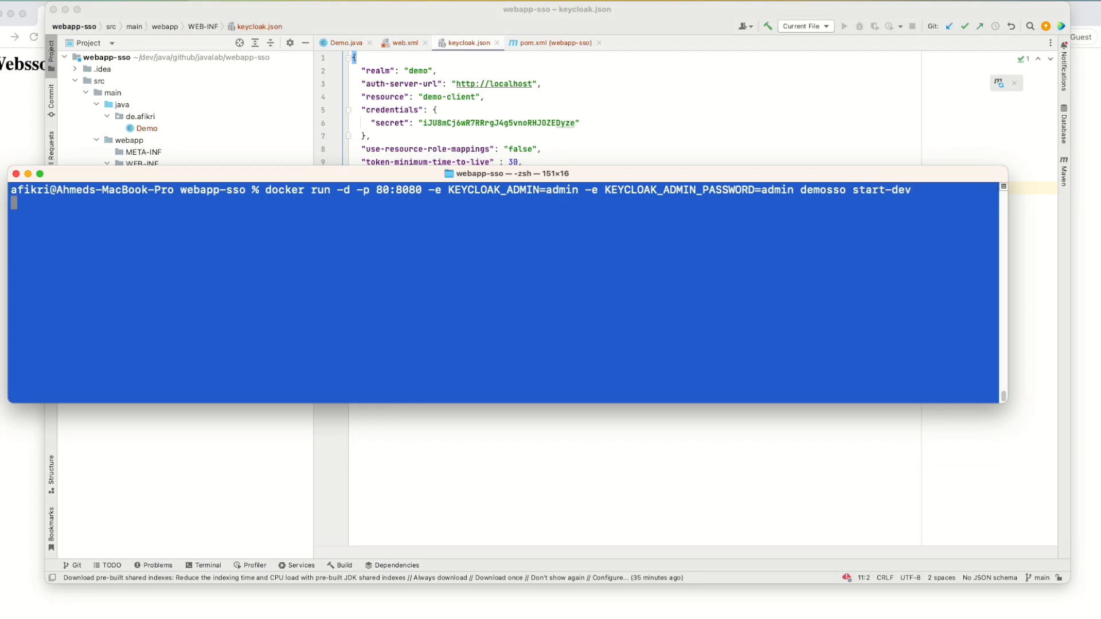
key("Return")
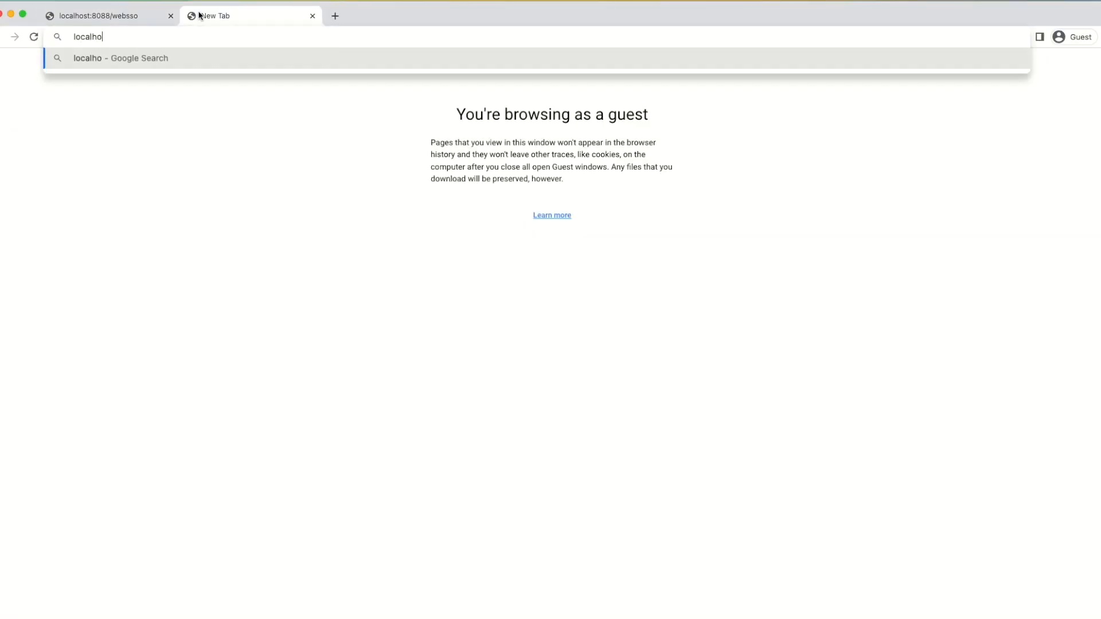
Load localhost and sign in to the Keycloak Administration Console as admin.
key("Return")
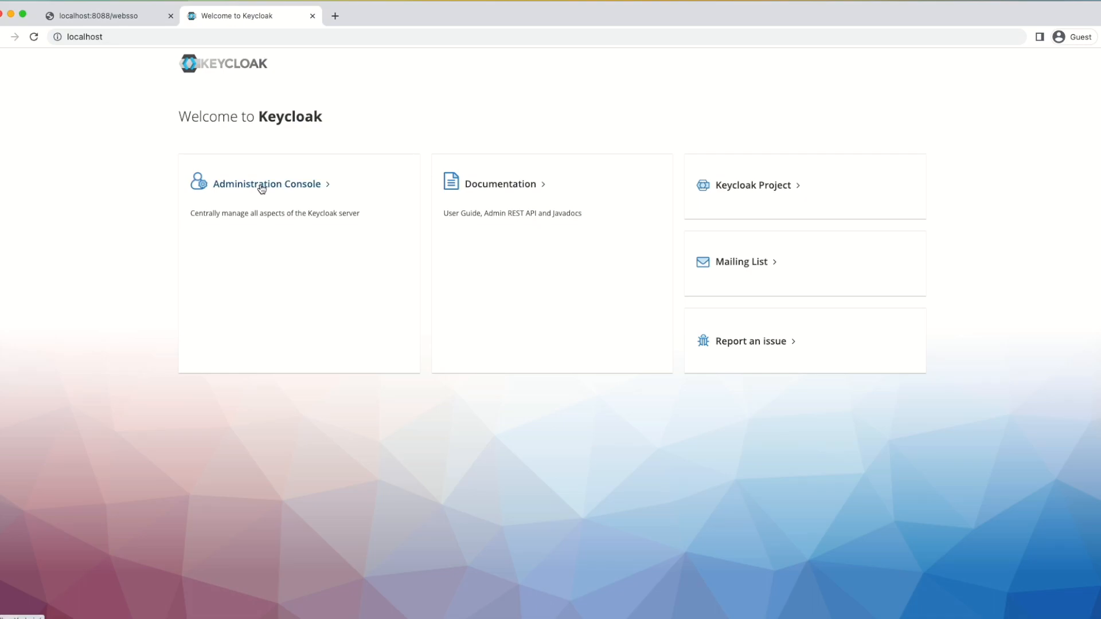
left_click(265, 184)
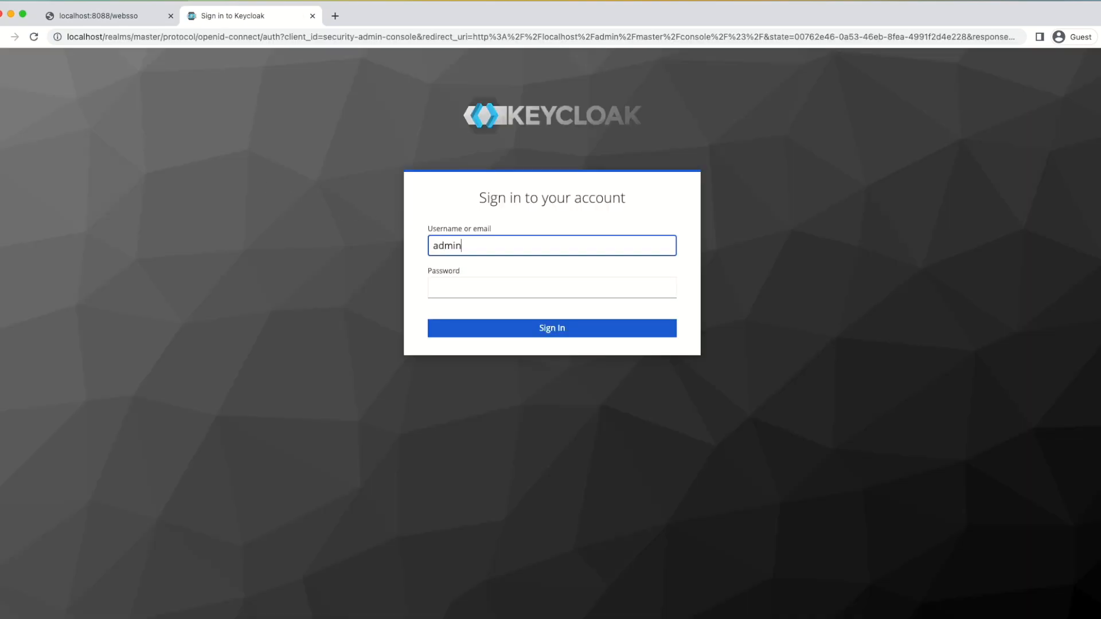
left_click(551, 328)
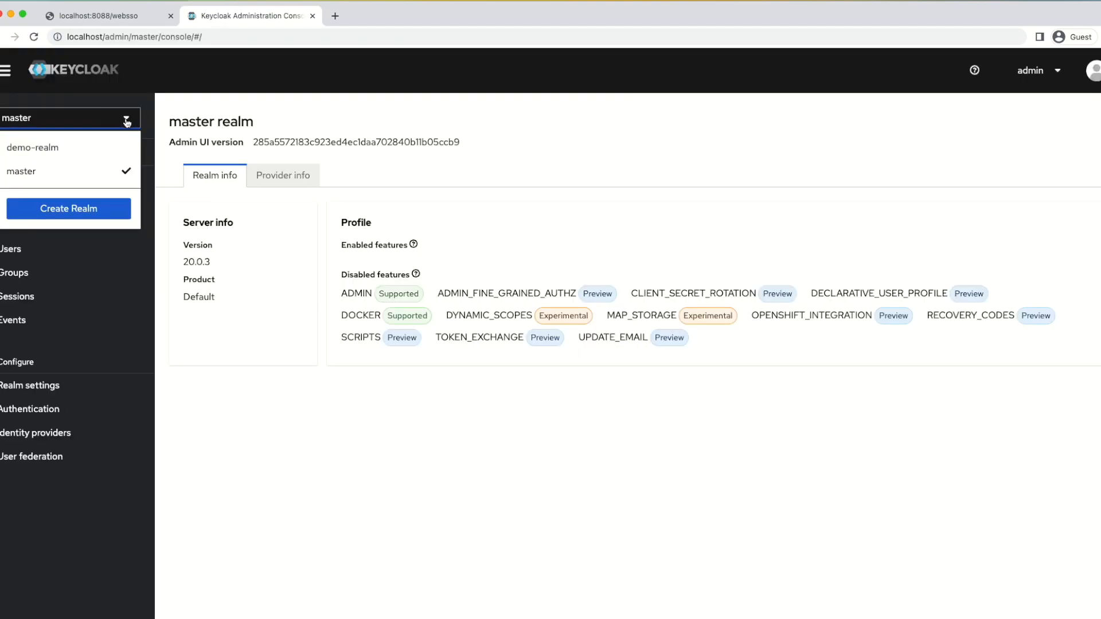
Switch to demo-realm and view demo-client's details from the Clients list.
left_click(33, 148)
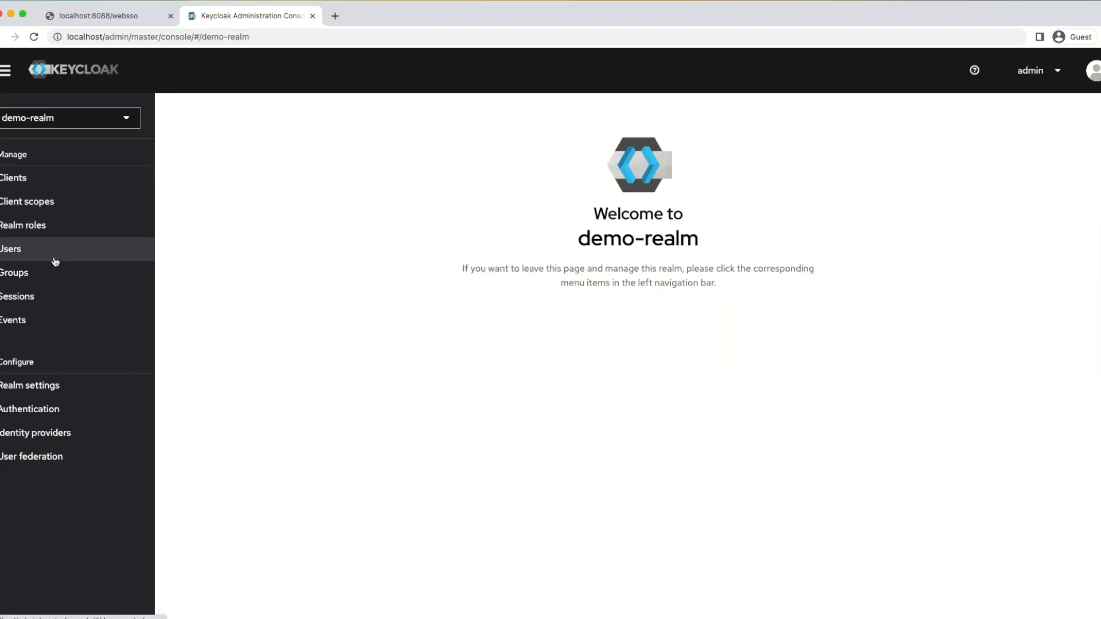
left_click(13, 178)
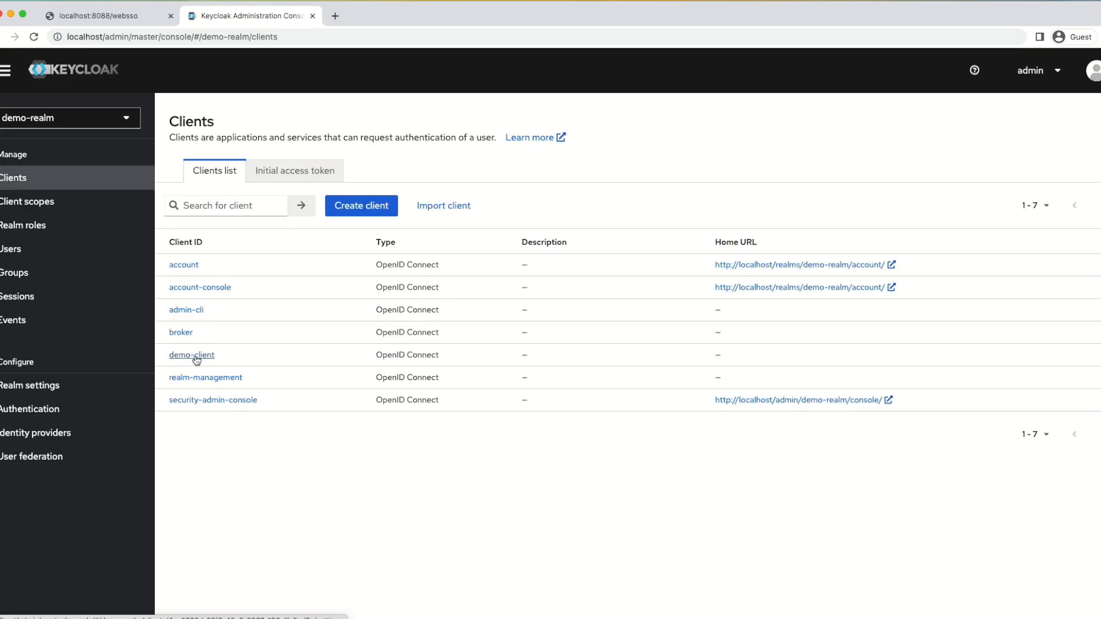
left_click(192, 354)
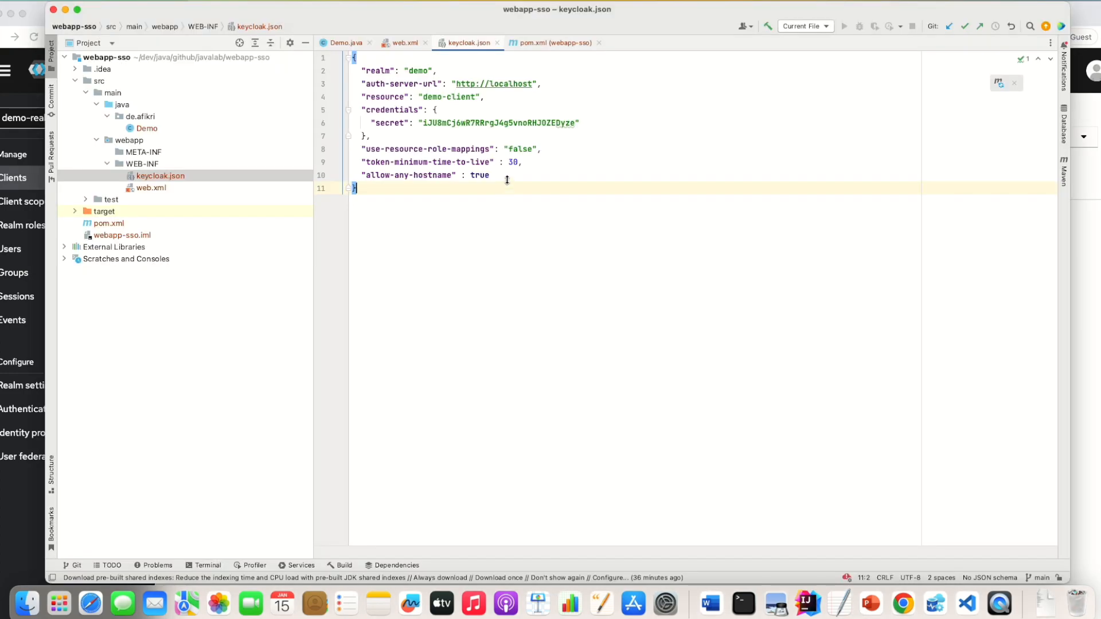
mouse_move(527, 84)
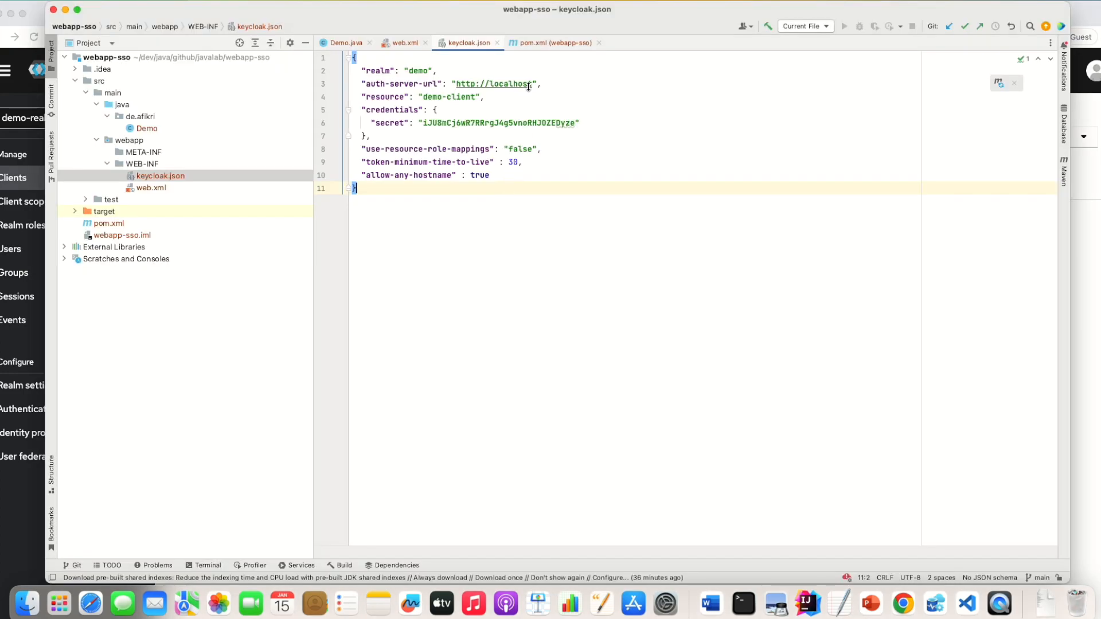
double_click(499, 123)
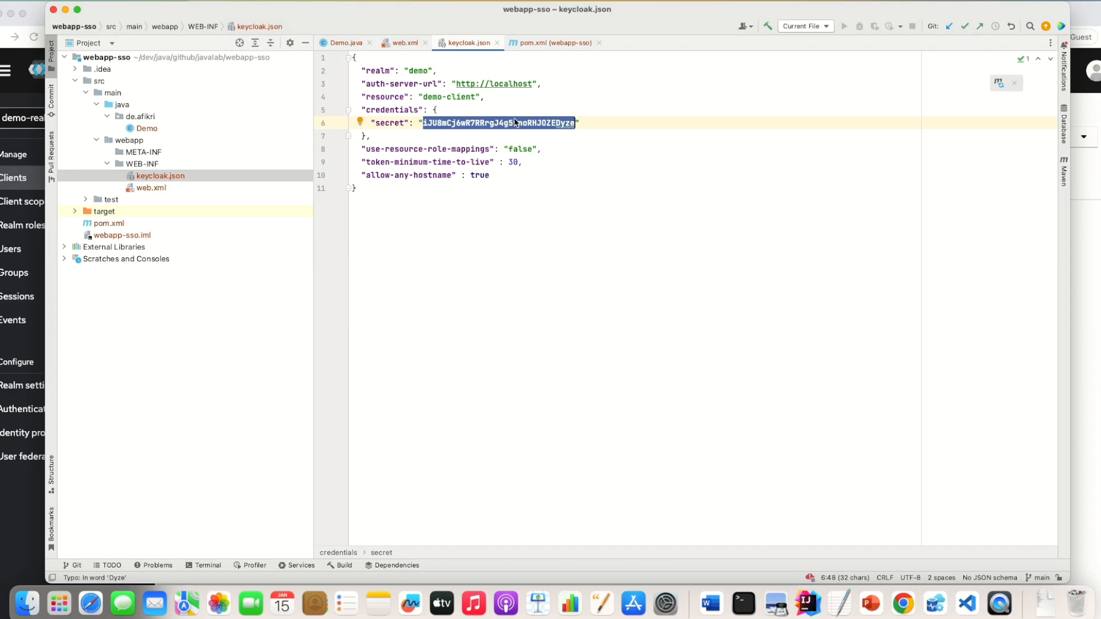
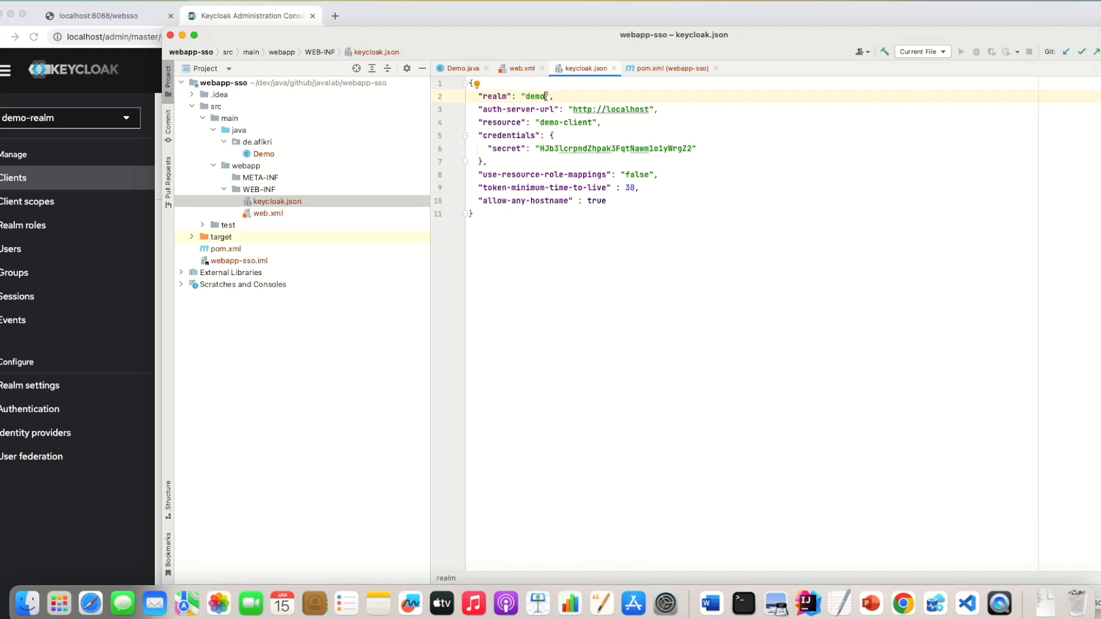
type("-realm")
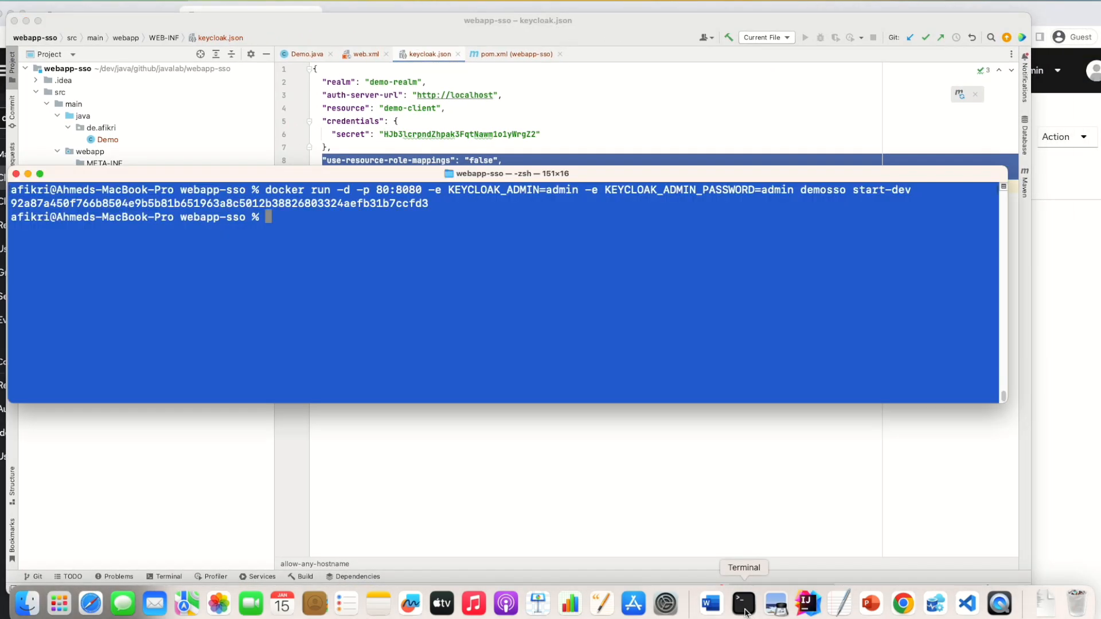
Rebuild with mvn package, stop Tomcat and move the new websso.war into webapps.
type("mvn package")
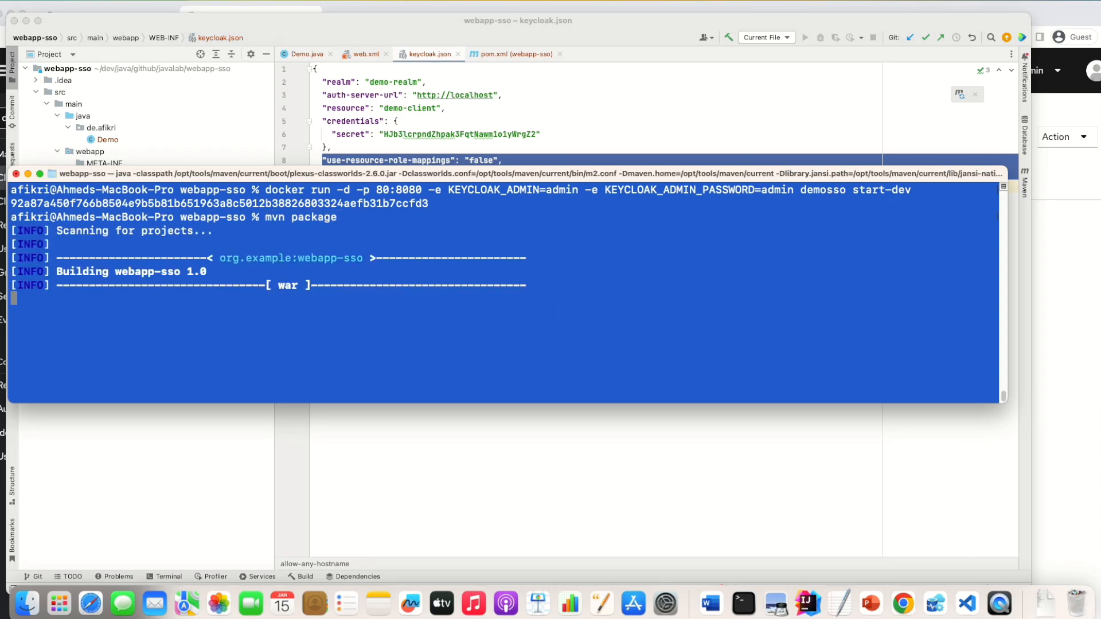
type("tomstop")
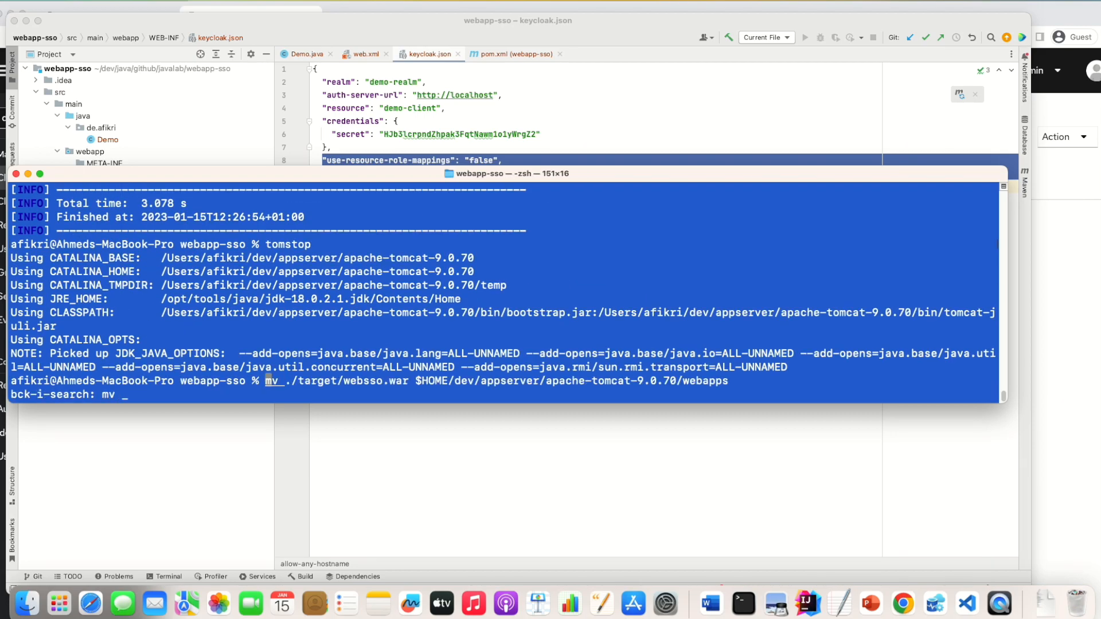
type("tomst")
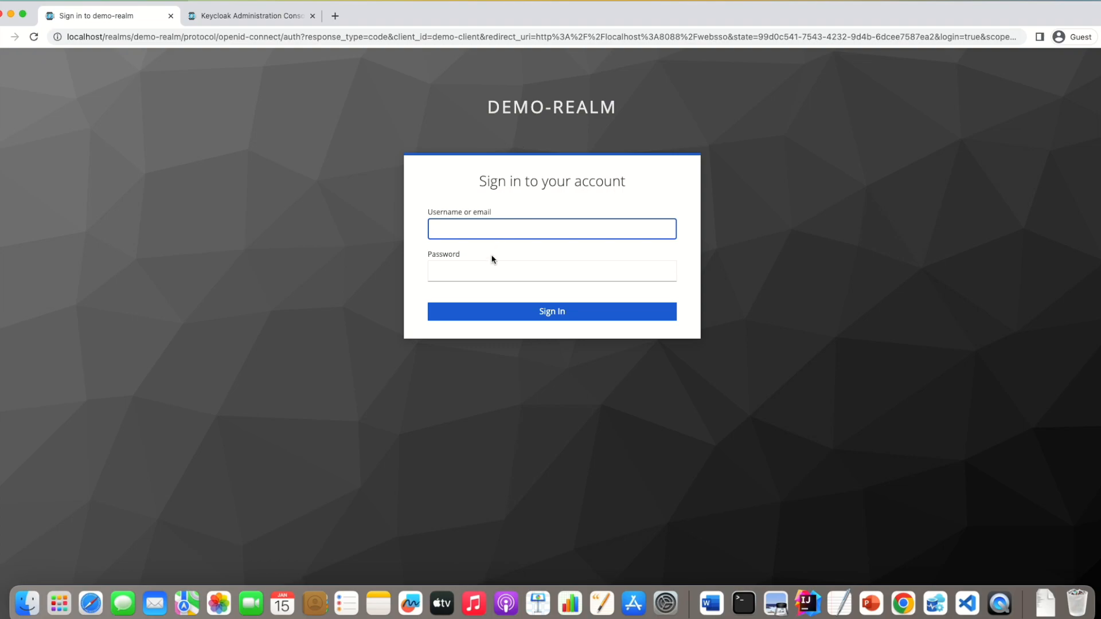
mouse_move(503, 351)
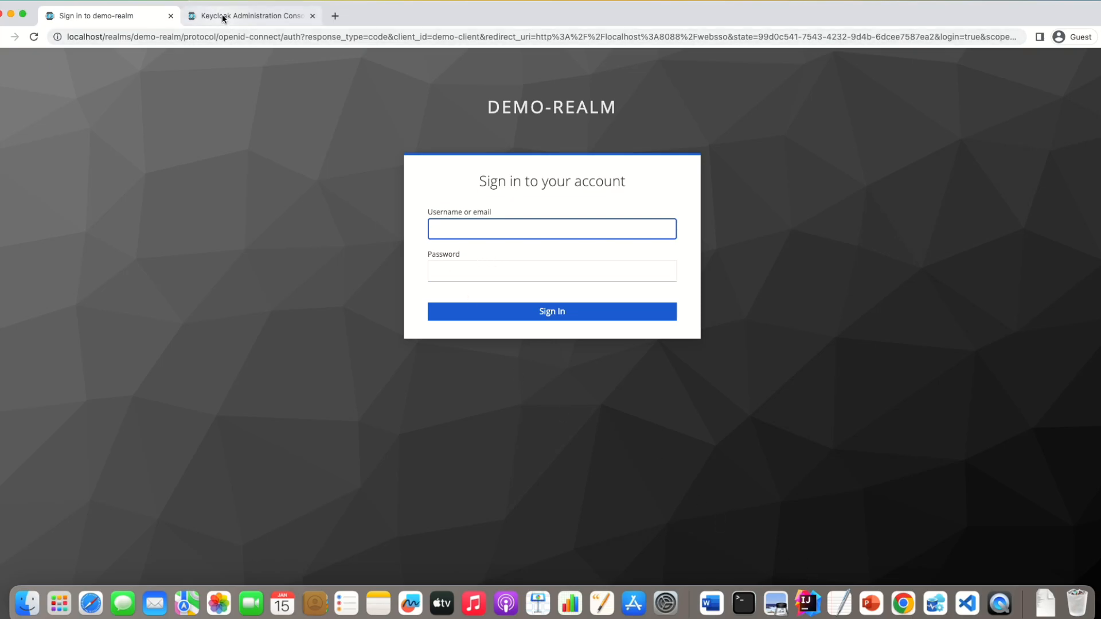
Check demo-user in demo-realm's Users list, then enter demo-user on the sign-in page.
left_click(251, 15)
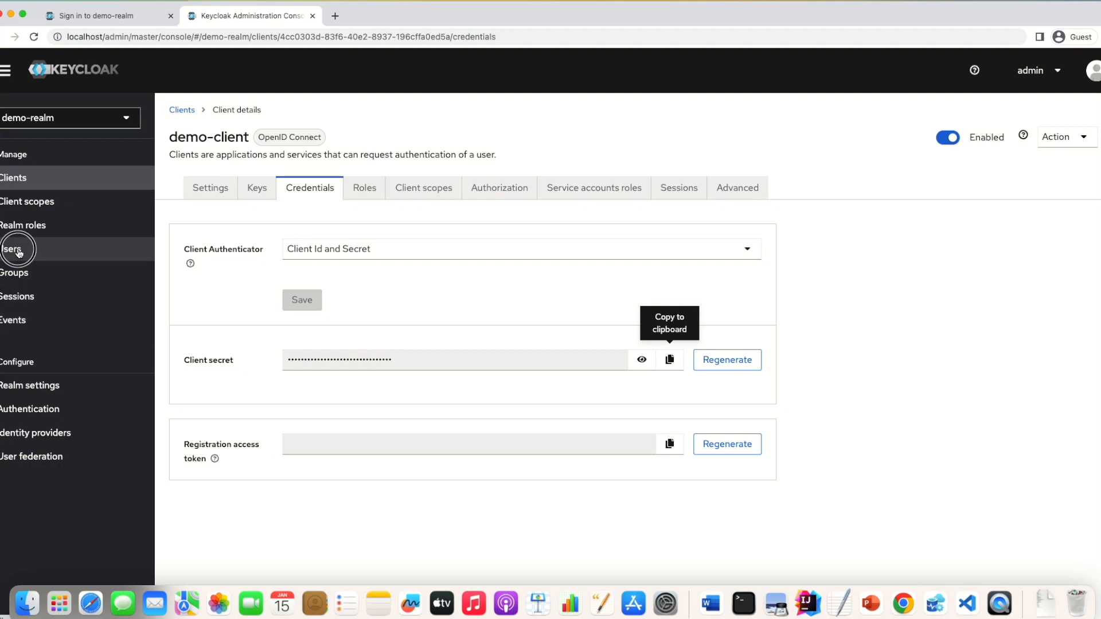
left_click(11, 248)
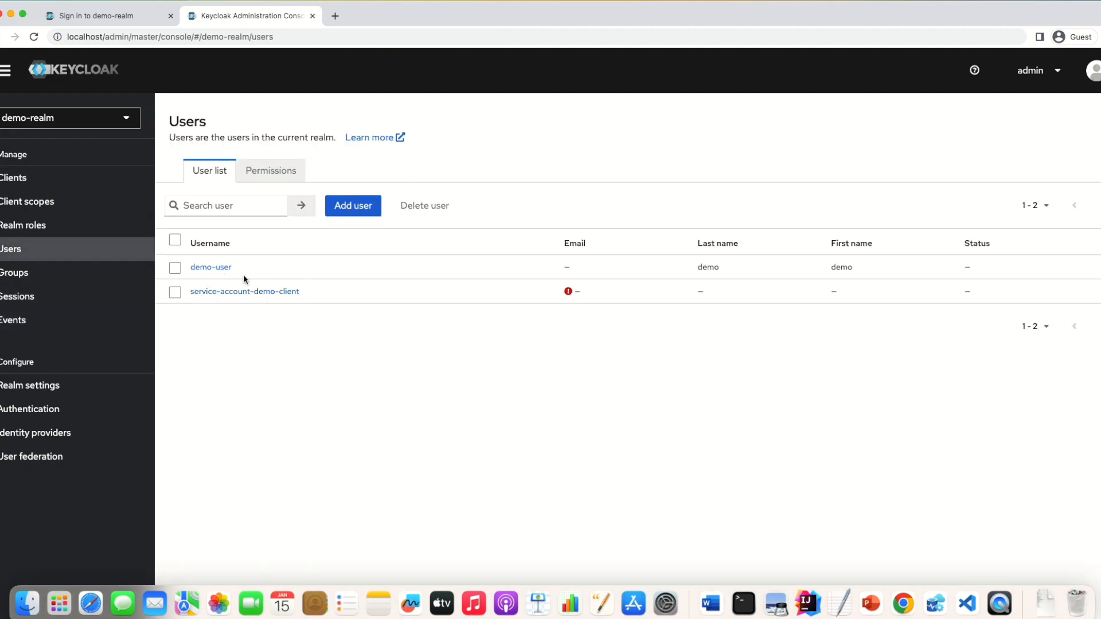
mouse_move(230, 282)
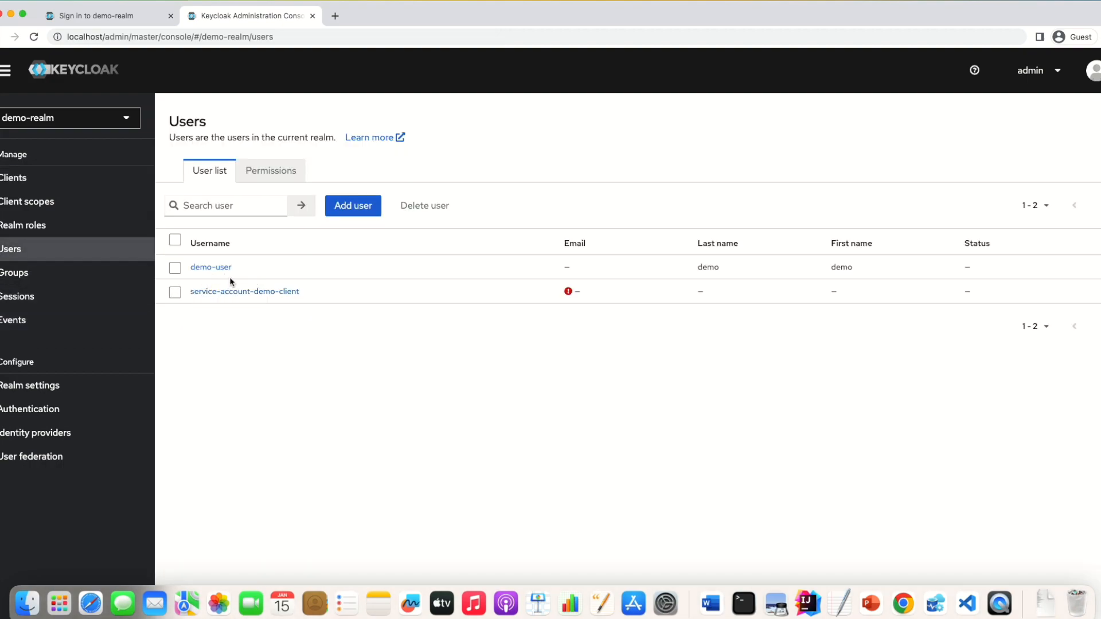
left_click(105, 15)
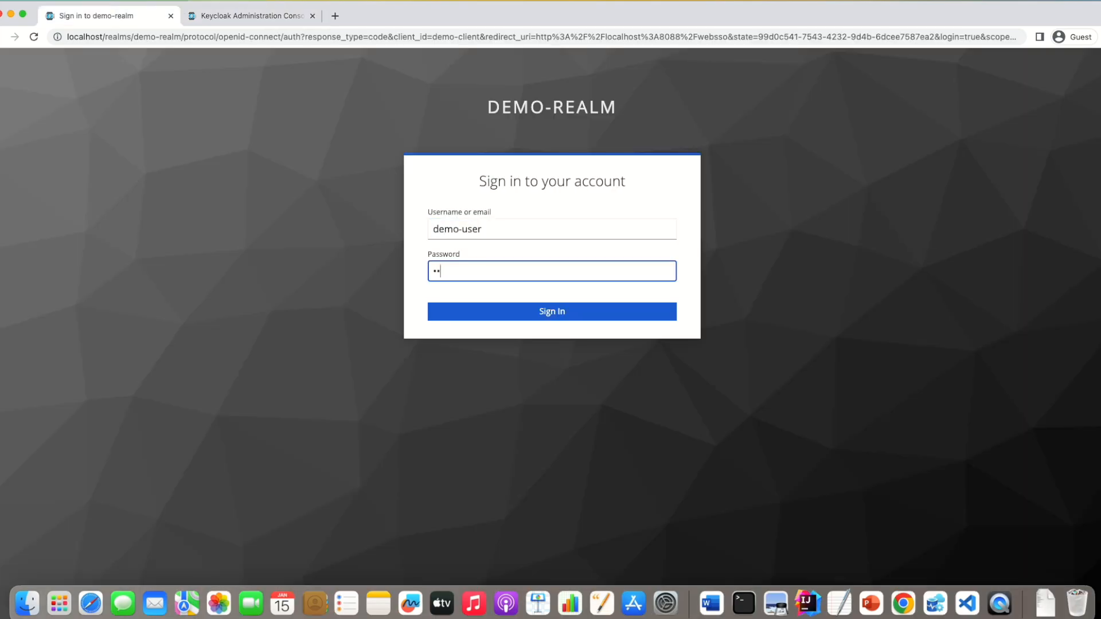
Enter demo-user's password and sign in to reach the Websso/Keycloak POC page.
type("••")
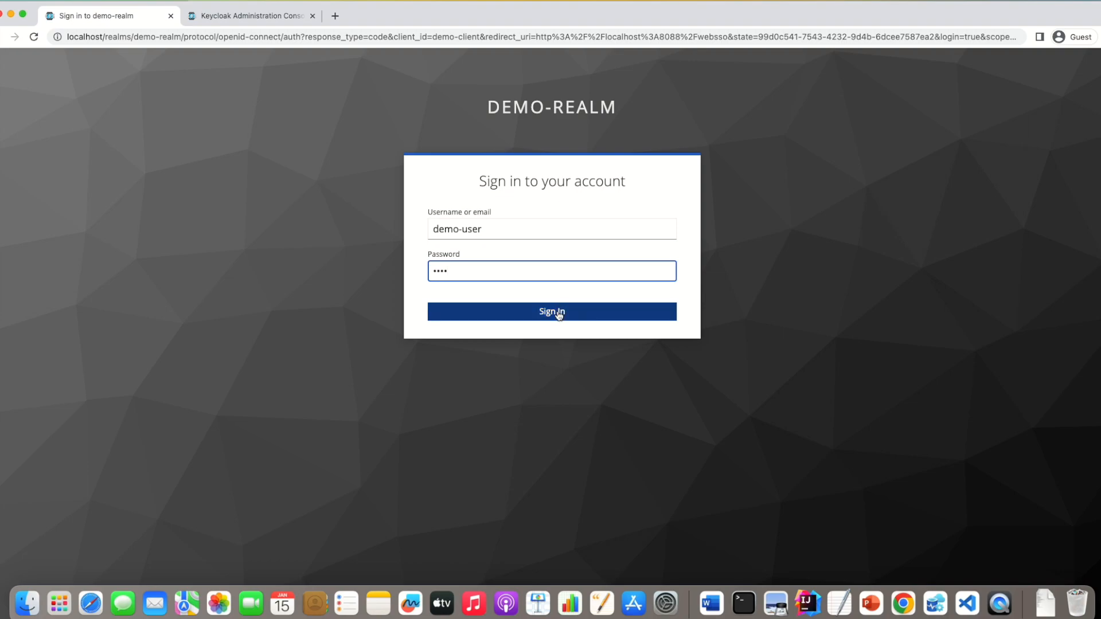
left_click(552, 310)
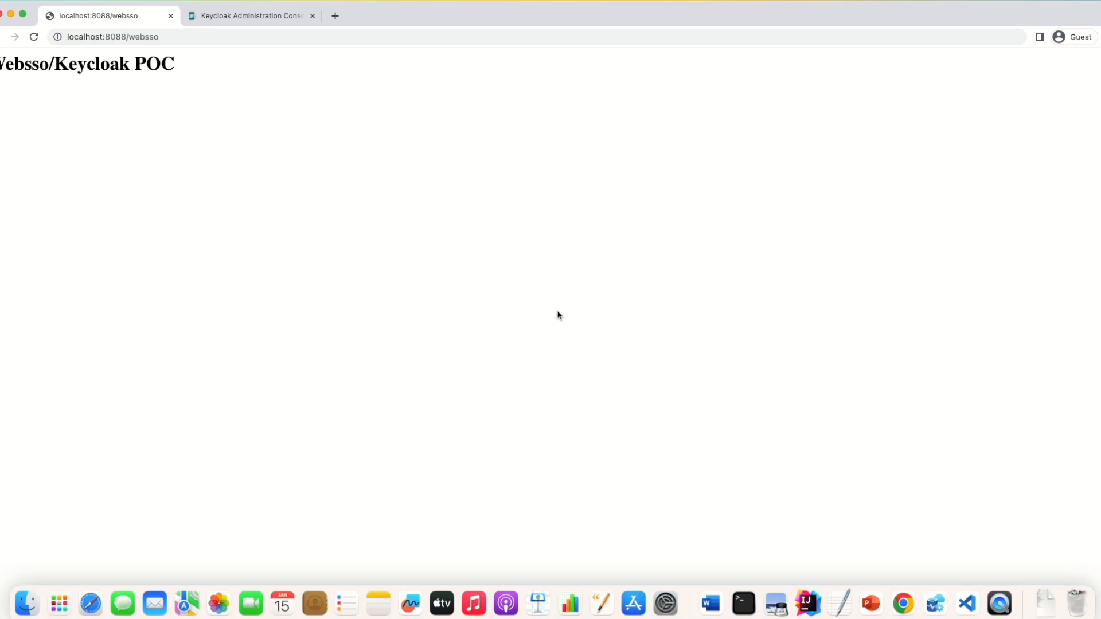